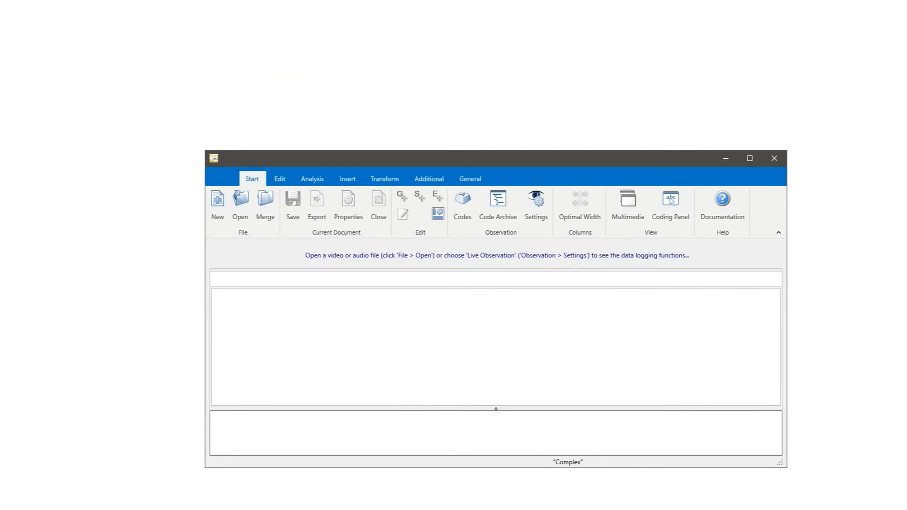
- Show the Emotions code set with Aroused, Happy, Smile and Surprised
left_click(462, 202)
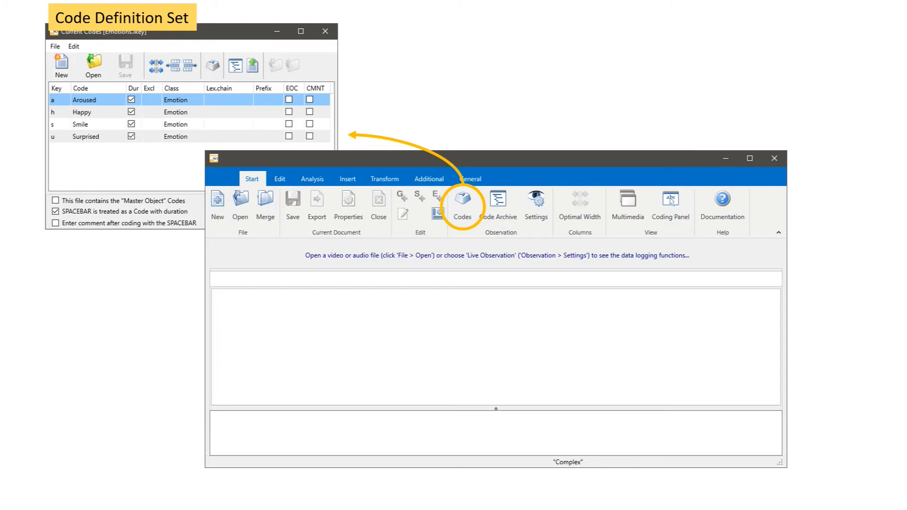
- Show the Gestures code set (Point, Request, Unspecific, Wave) beside Emotions
left_click(84, 88)
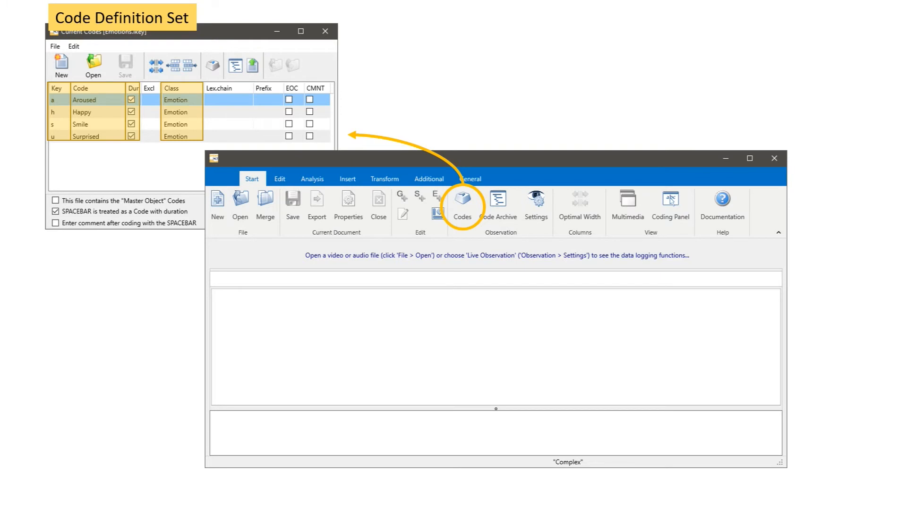
left_click(671, 200)
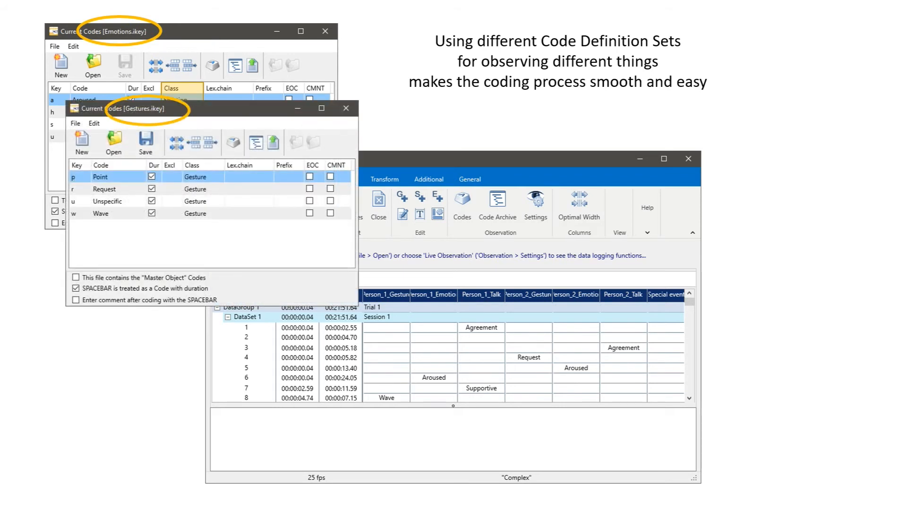
- Show the Code Archive overview of all coded classes and codes
left_click(199, 164)
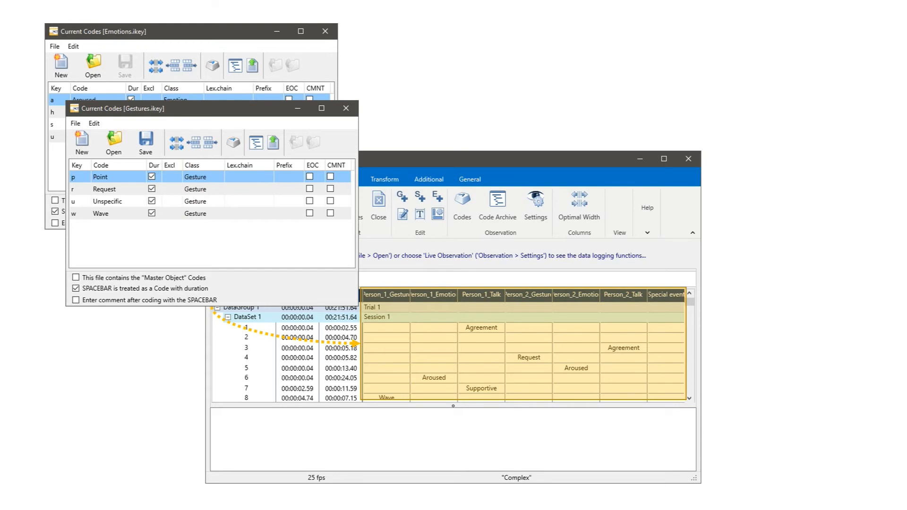
left_click(495, 208)
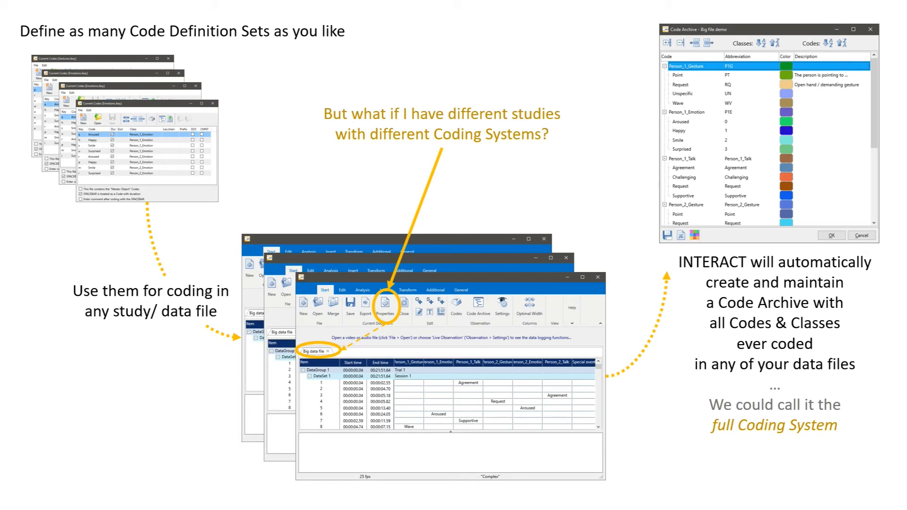
left_click(384, 303)
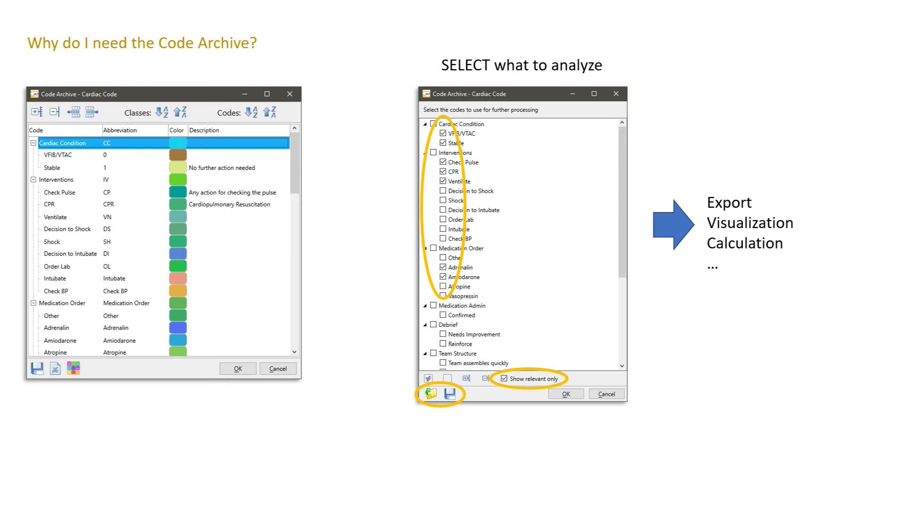
- Tick the codes to analyse in the Cardiac Code archive view
left_click(565, 392)
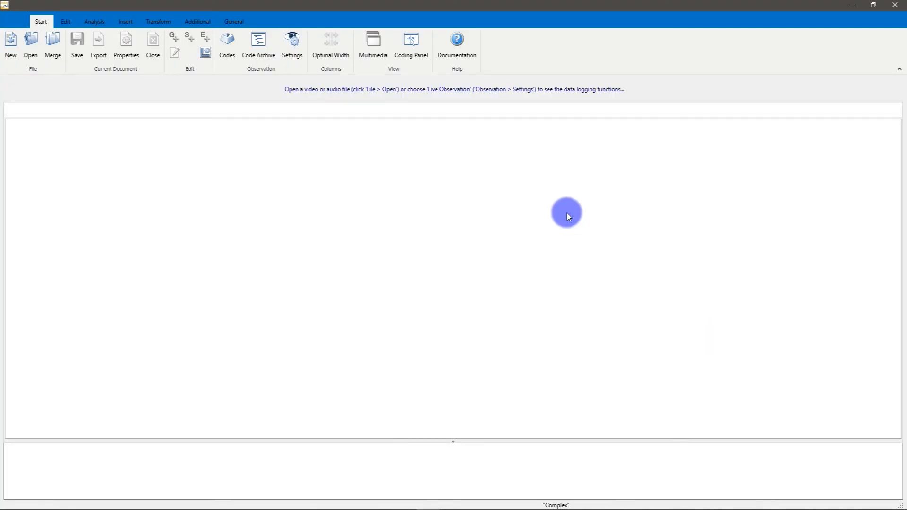
mouse_move(227, 43)
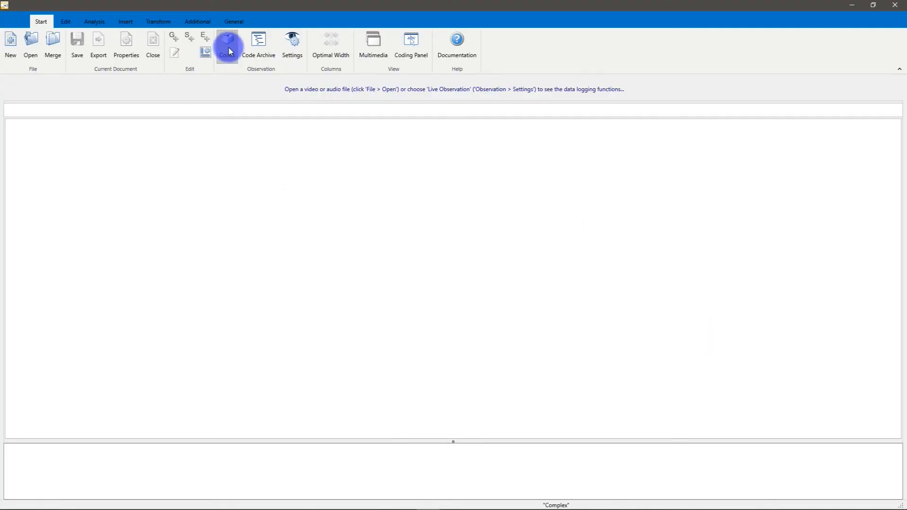
- Enter the codes Happy, Sad and Arousing in the current codes list
left_click(227, 44)
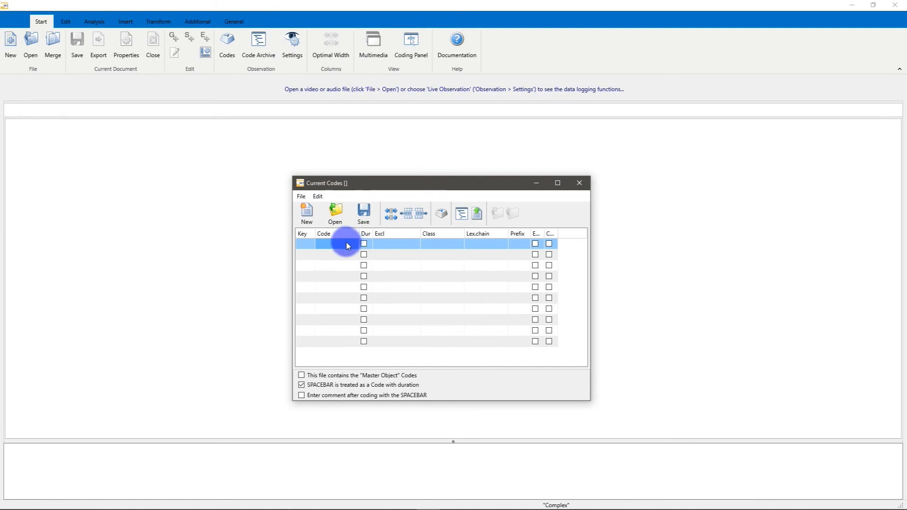
left_click(333, 243)
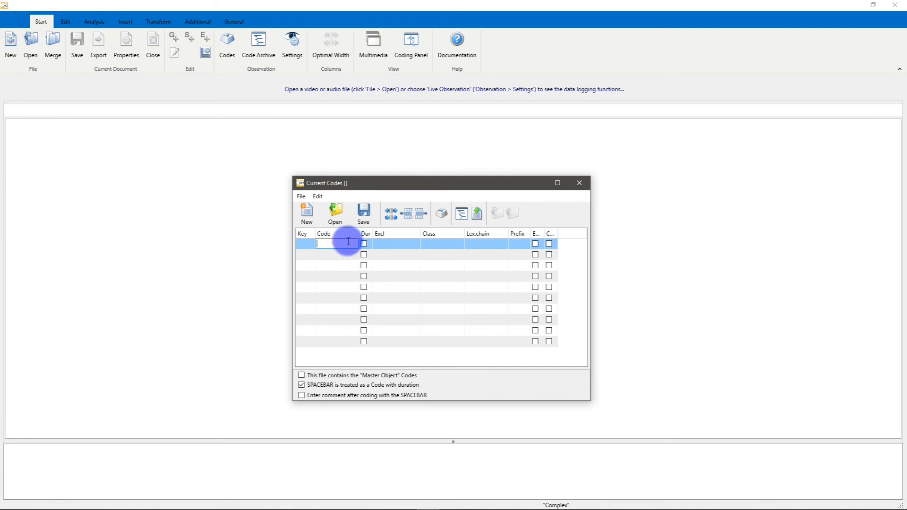
type("Happy")
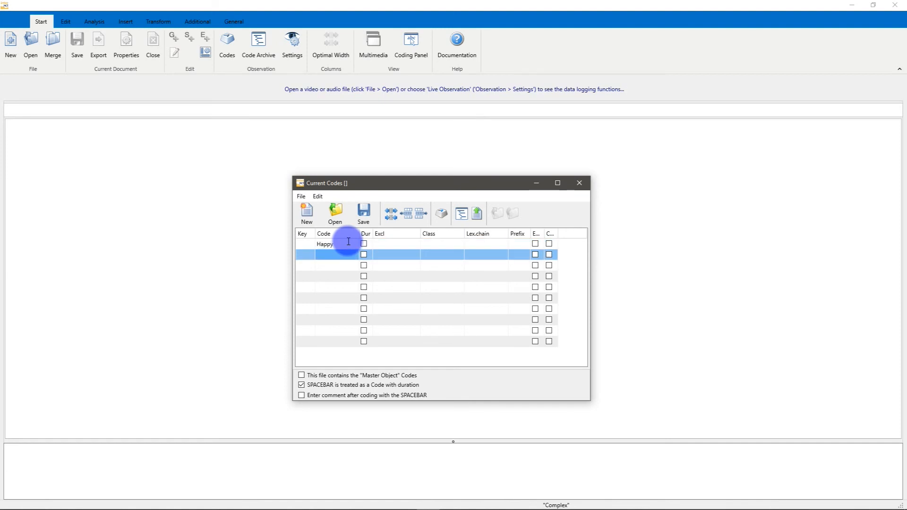
type("Sad")
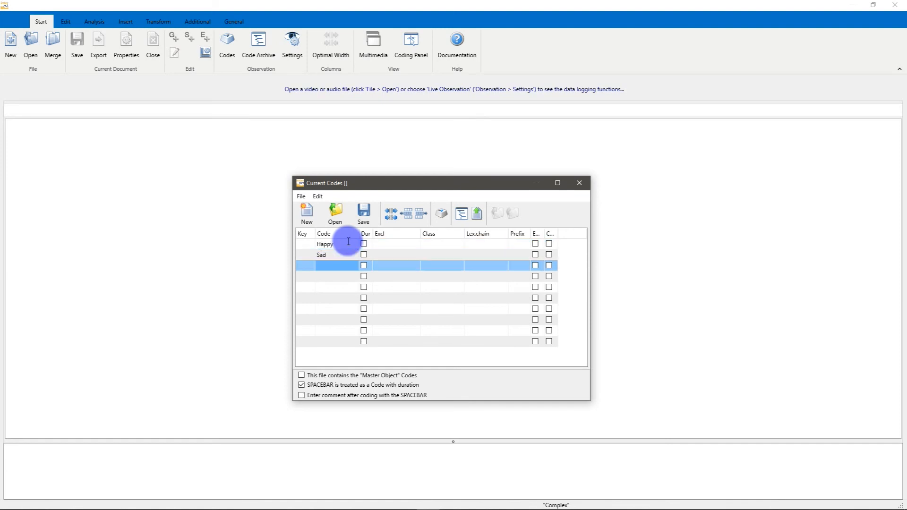
type("Arousing")
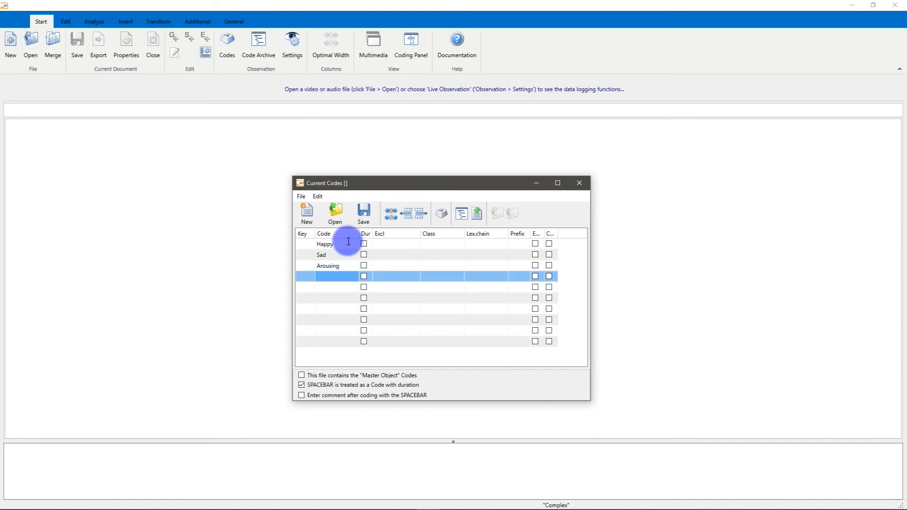
- Assign class Emotion to Happy, Sad and Arousing
left_click(445, 244)
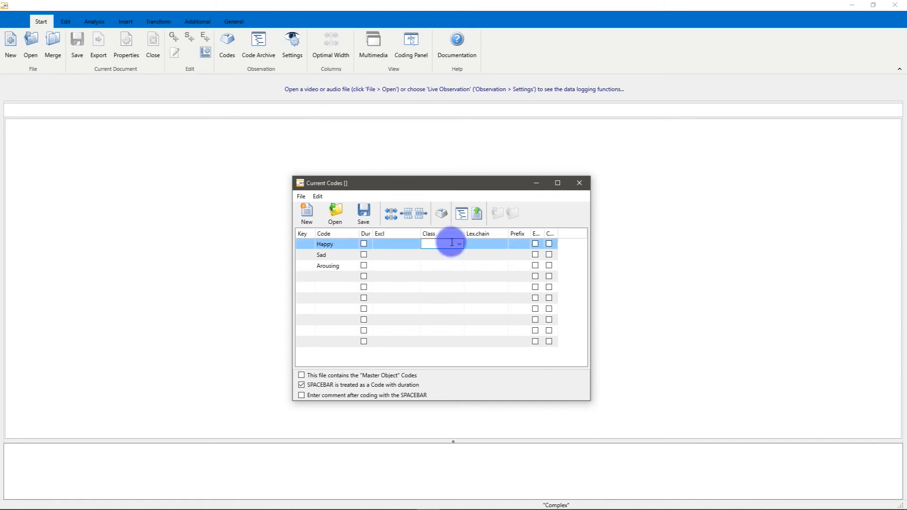
type("Emotion")
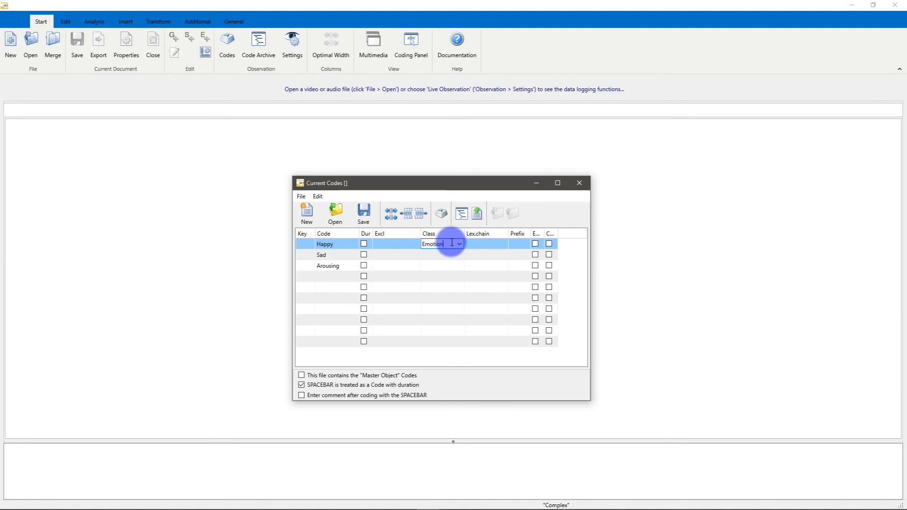
left_click(444, 254)
type("Emotion")
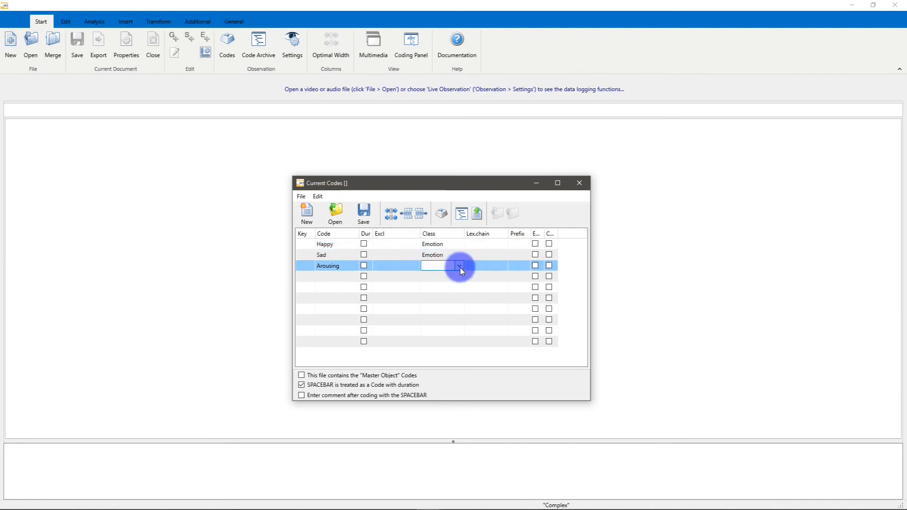
left_click(460, 265)
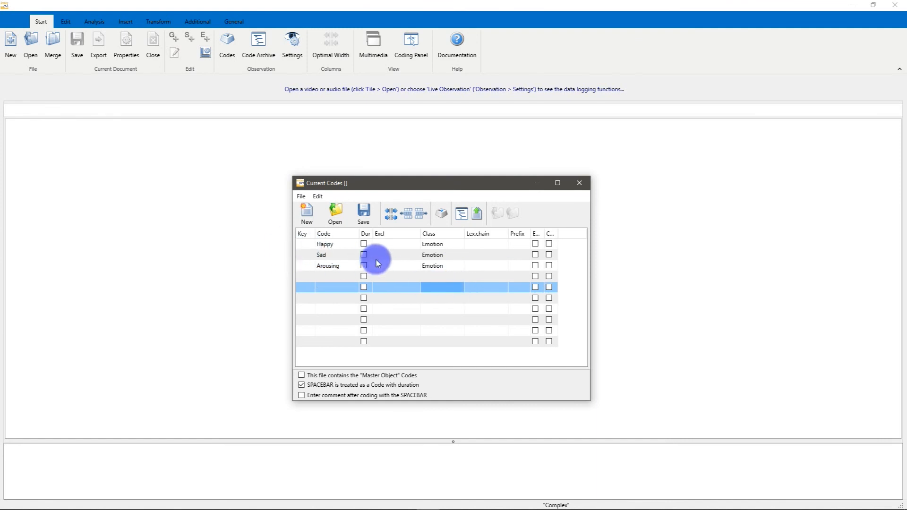
- Give the codes shortcut keys h, s and a and save the code set
left_click(441, 213)
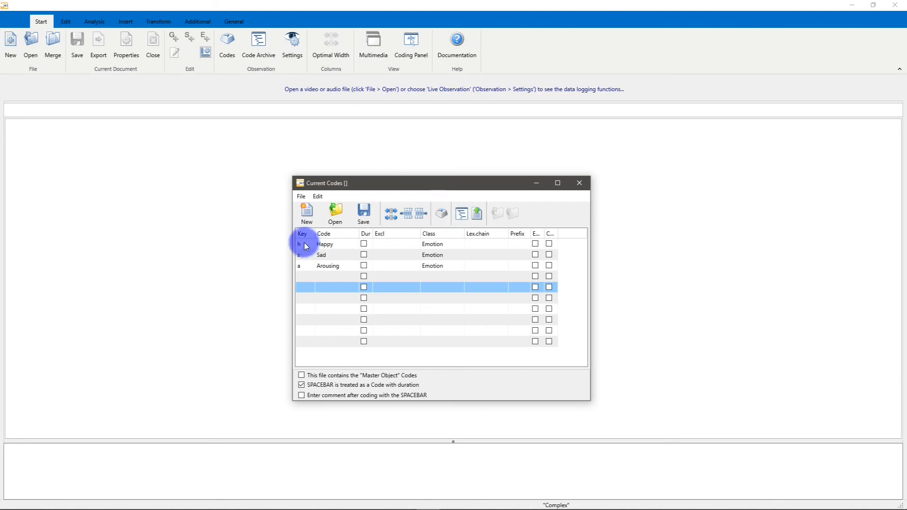
left_click(300, 244)
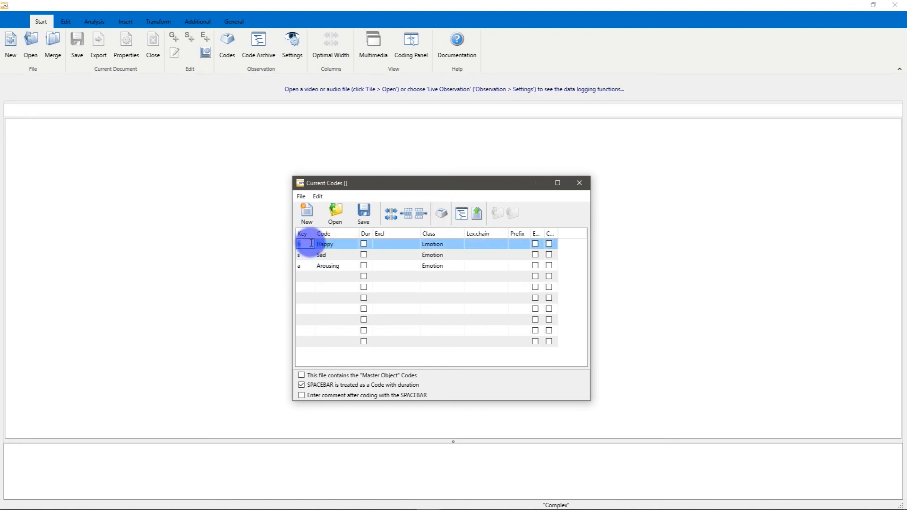
left_click(321, 254)
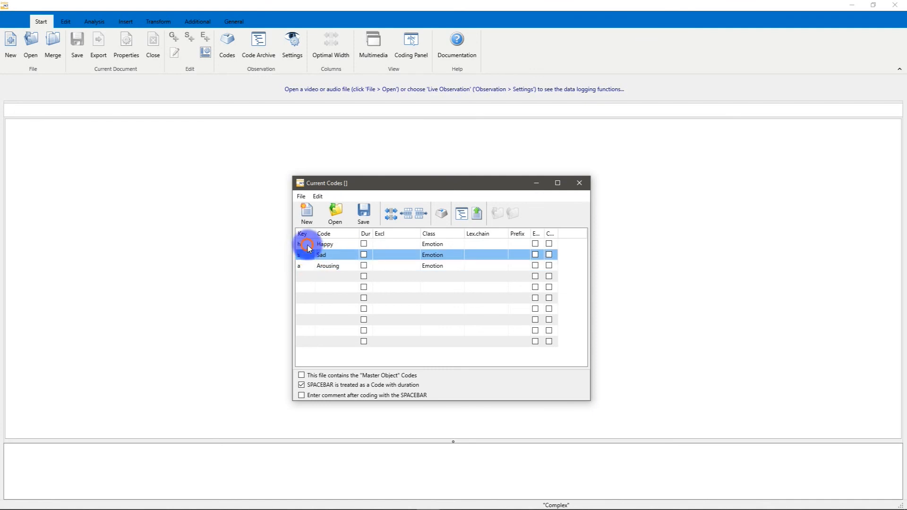
left_click(324, 244)
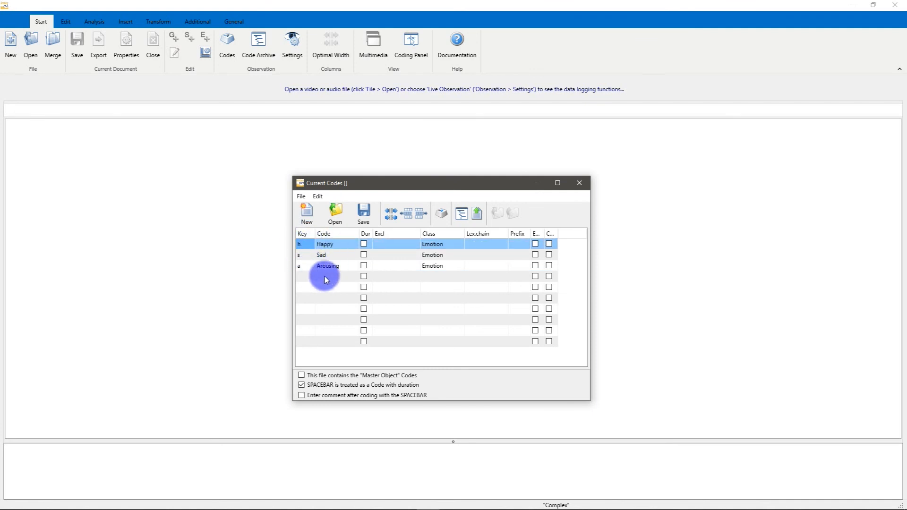
mouse_move(363, 212)
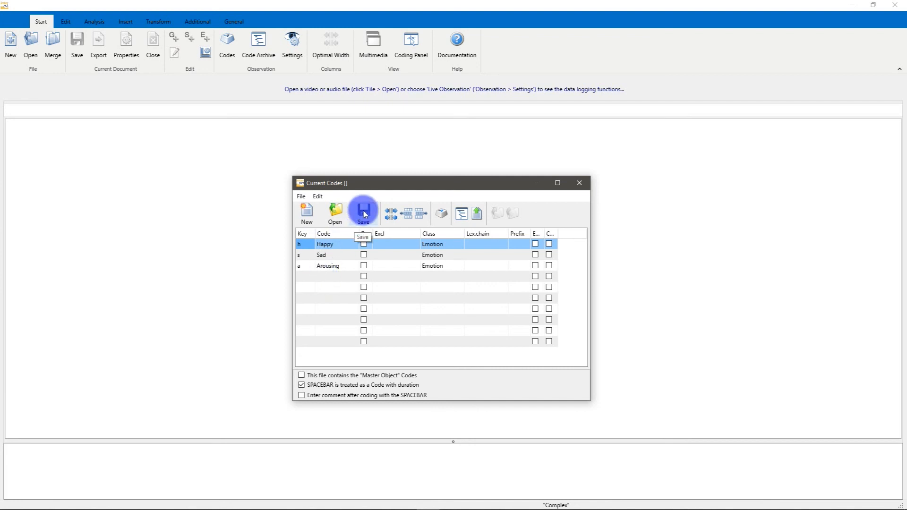
left_click(363, 212)
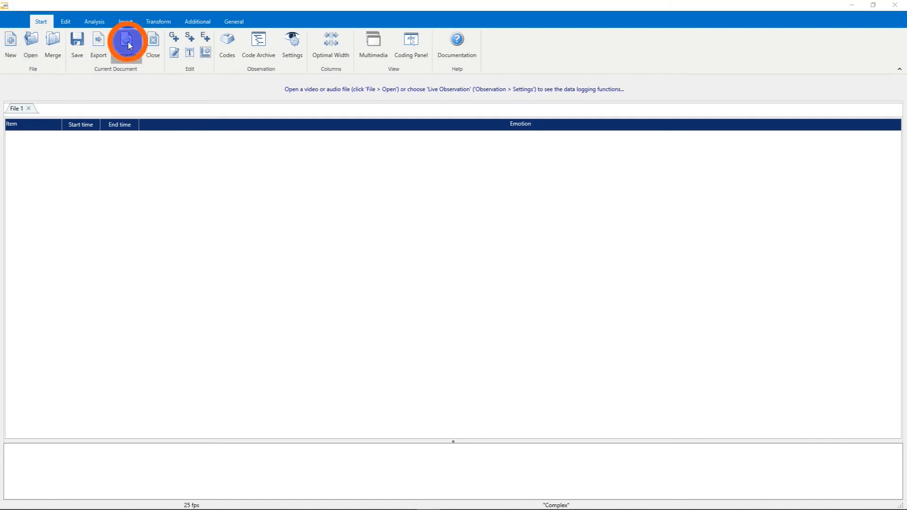
- Set File 1's code archive to 'My Study' in its properties
left_click(125, 46)
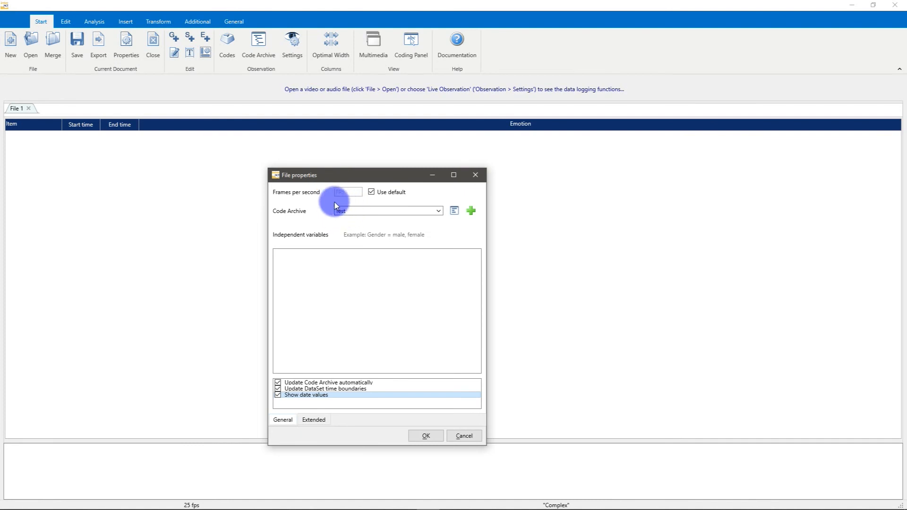
mouse_move(330, 216)
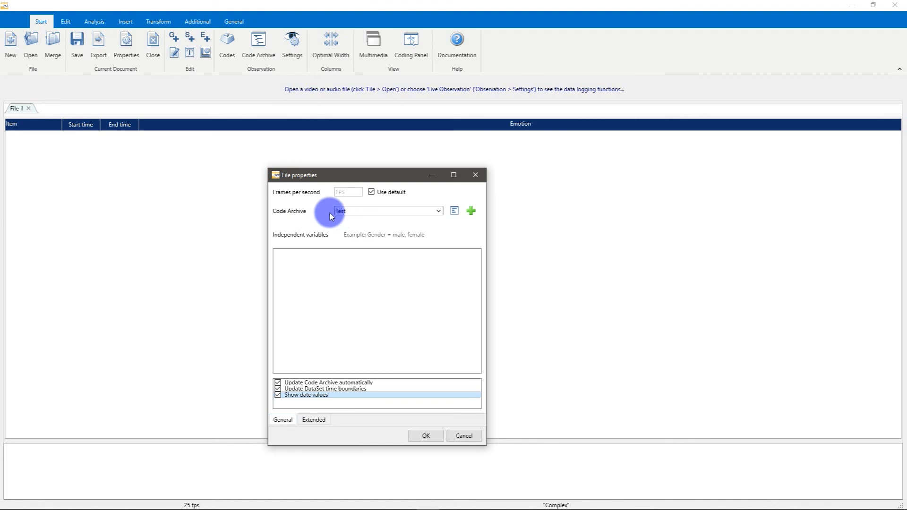
mouse_move(227, 43)
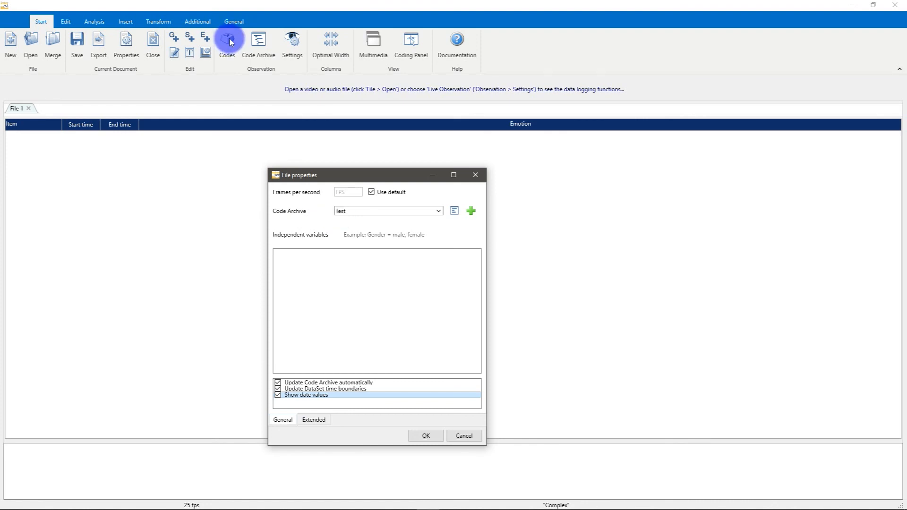
mouse_move(370, 210)
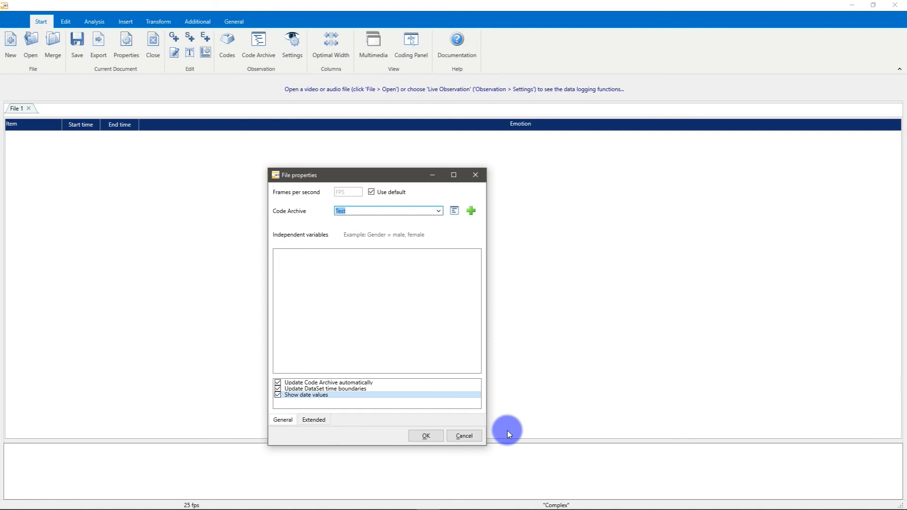
type("My S")
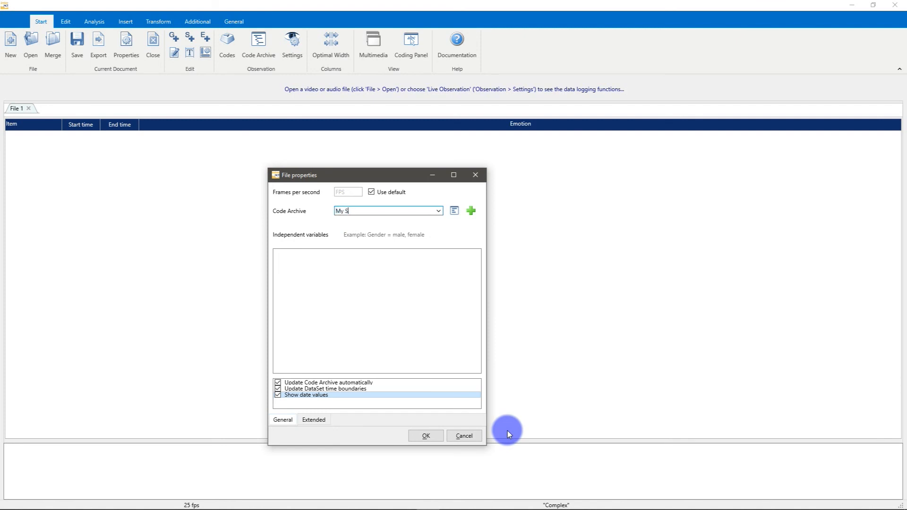
type("tudy")
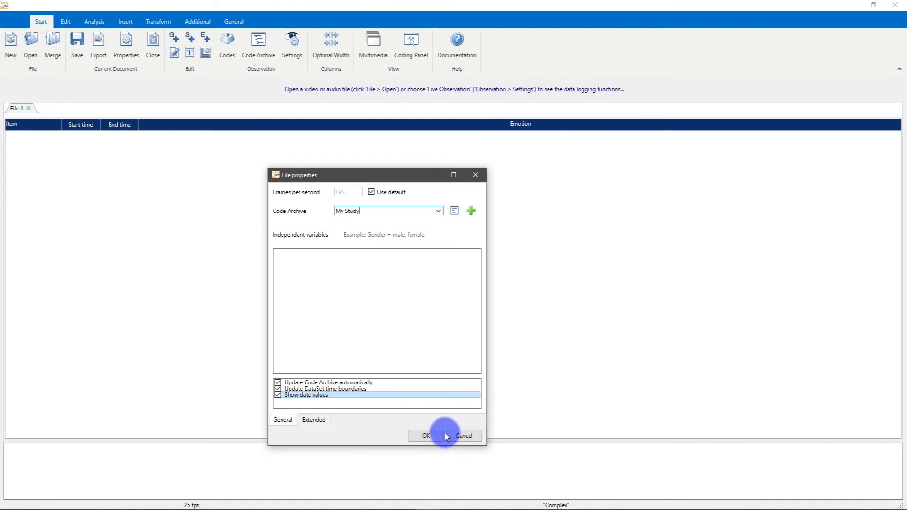
left_click(425, 435)
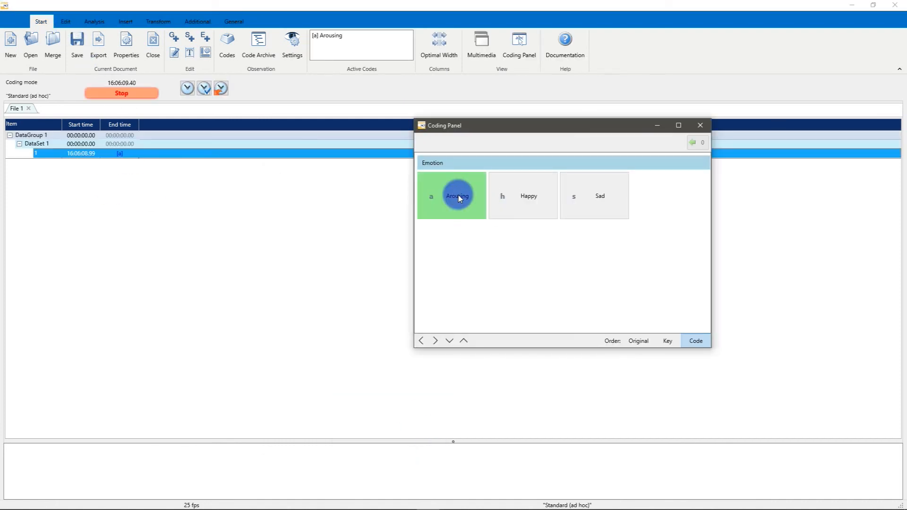
- Log Arousing, Happy and Sad events twice each, then stop the observation
left_click(522, 194)
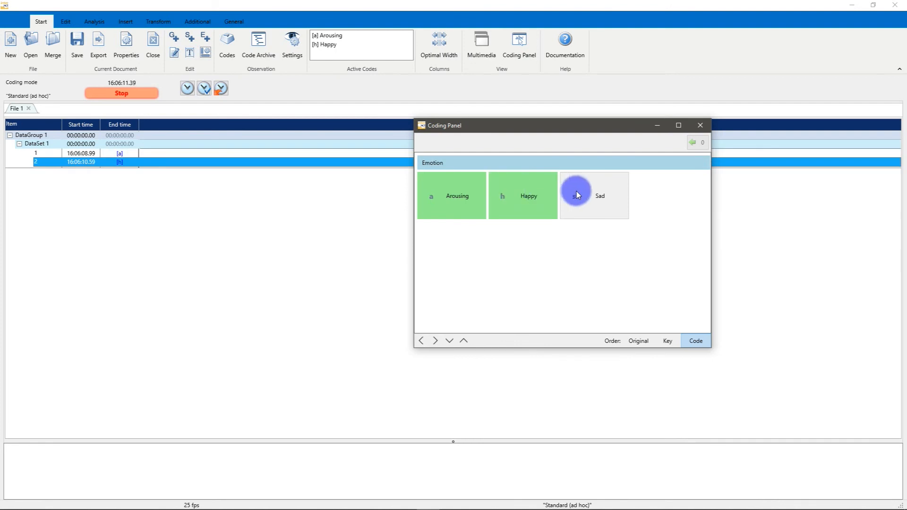
left_click(593, 195)
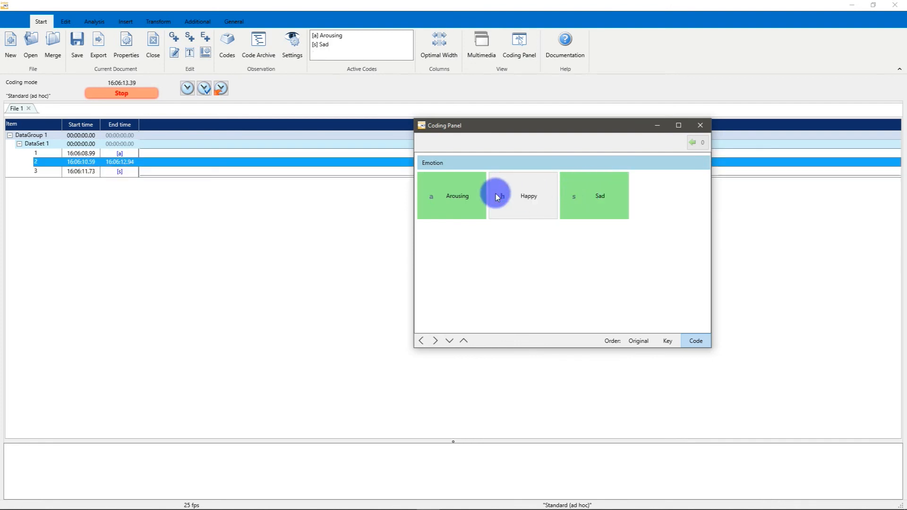
left_click(593, 195)
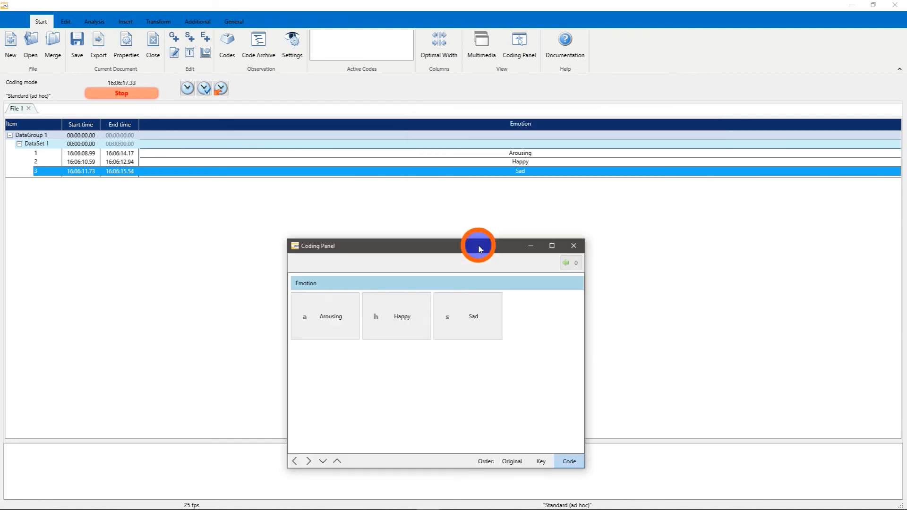
left_click(324, 316)
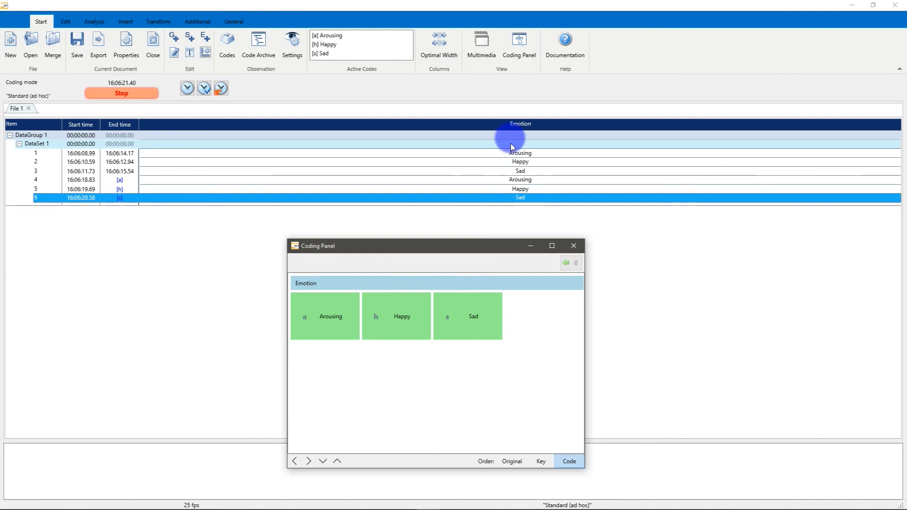
left_click(323, 315)
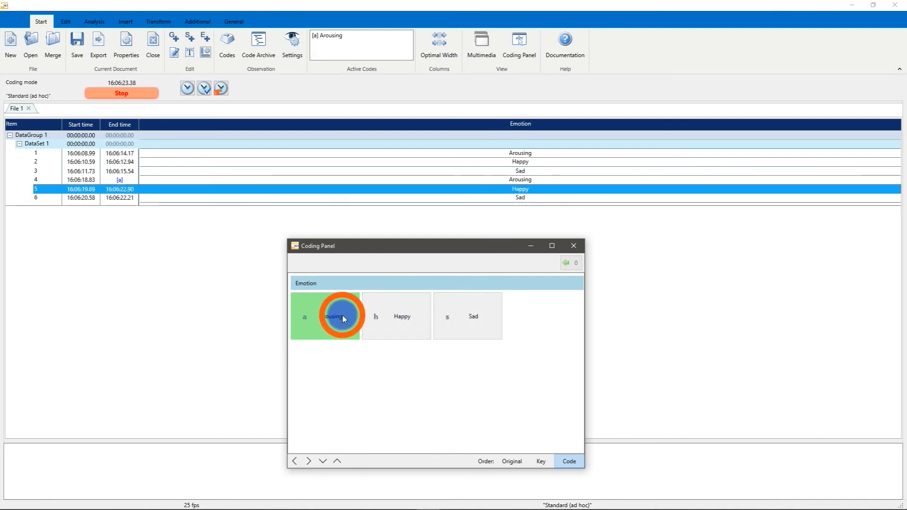
left_click(325, 315)
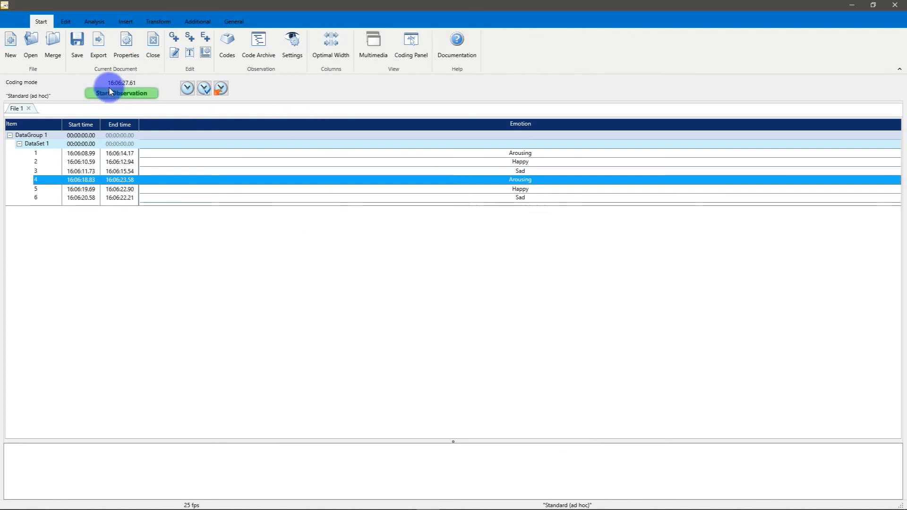
- Plot the coded events in a Time Line Chart from the Analysis ribbon
left_click(93, 22)
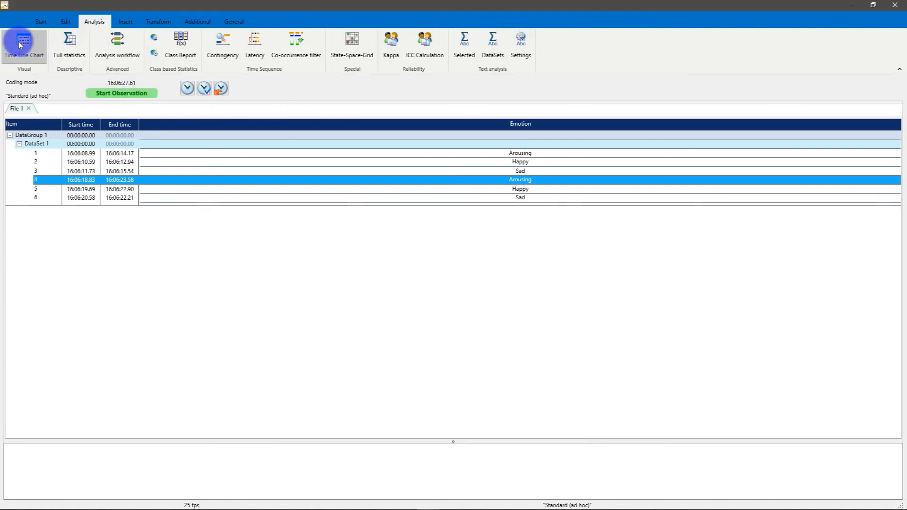
left_click(24, 43)
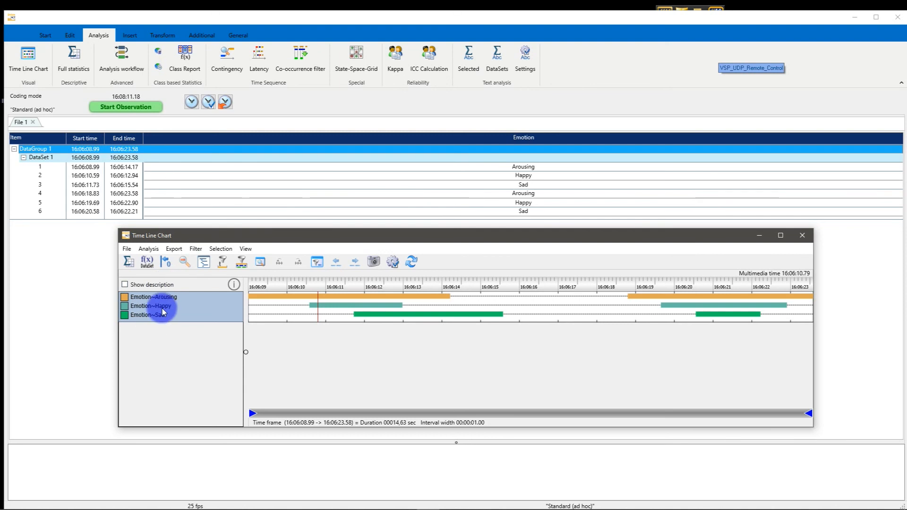
left_click(204, 261)
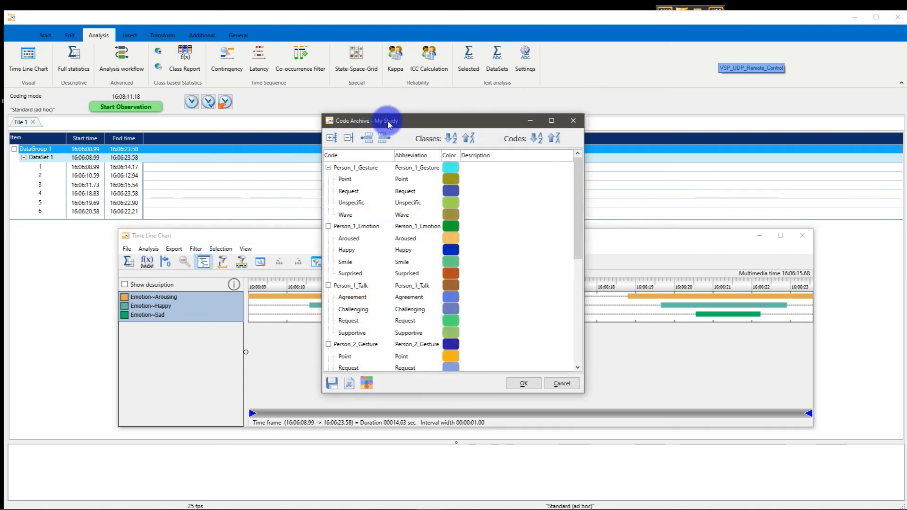
- Reorder the Emotion codes to Sad, Happy, Arousing and refresh the Time Line Chart
scroll("down", 3)
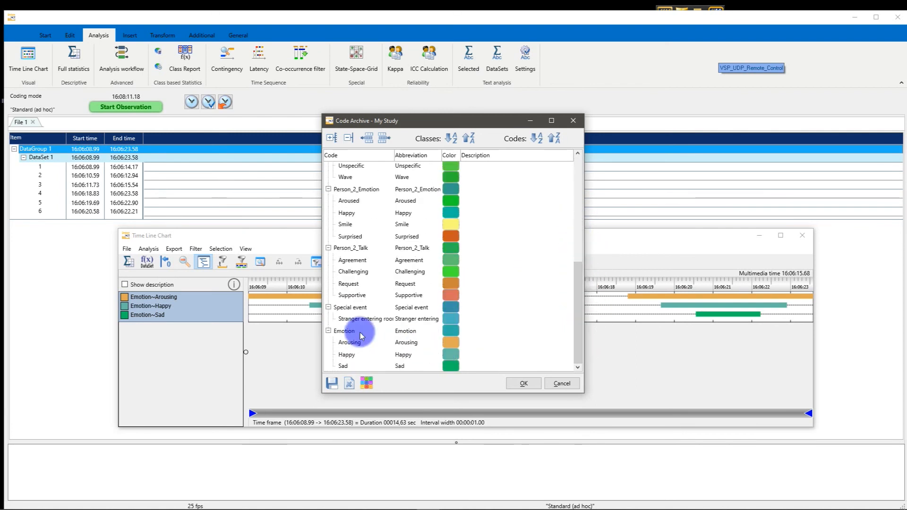
mouse_move(340, 375)
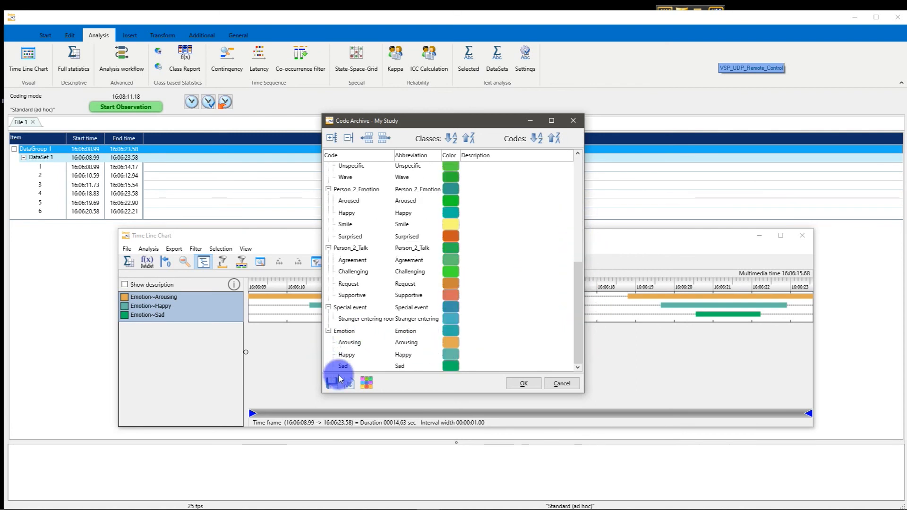
left_click(350, 342)
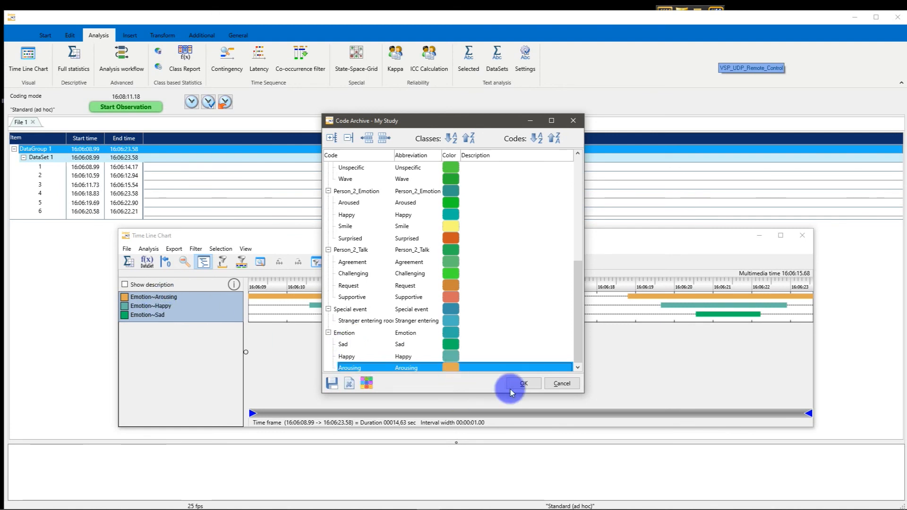
left_click(523, 384)
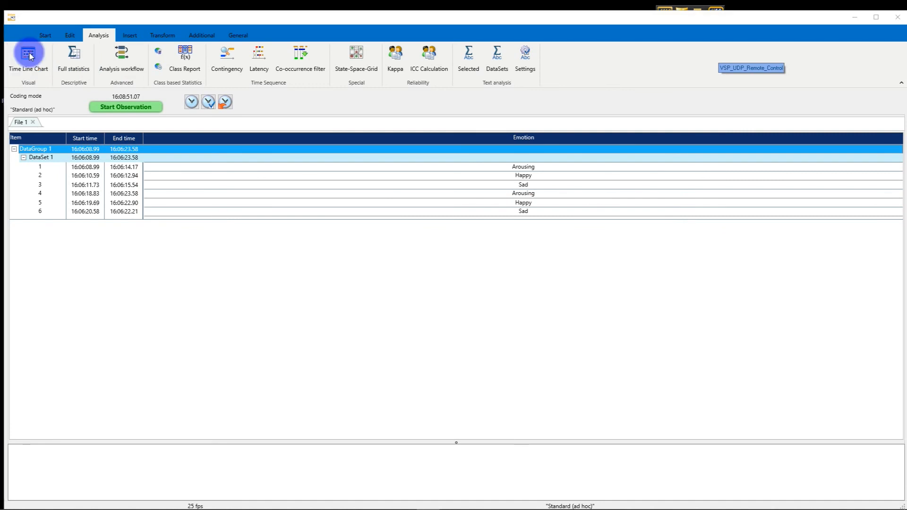
left_click(28, 58)
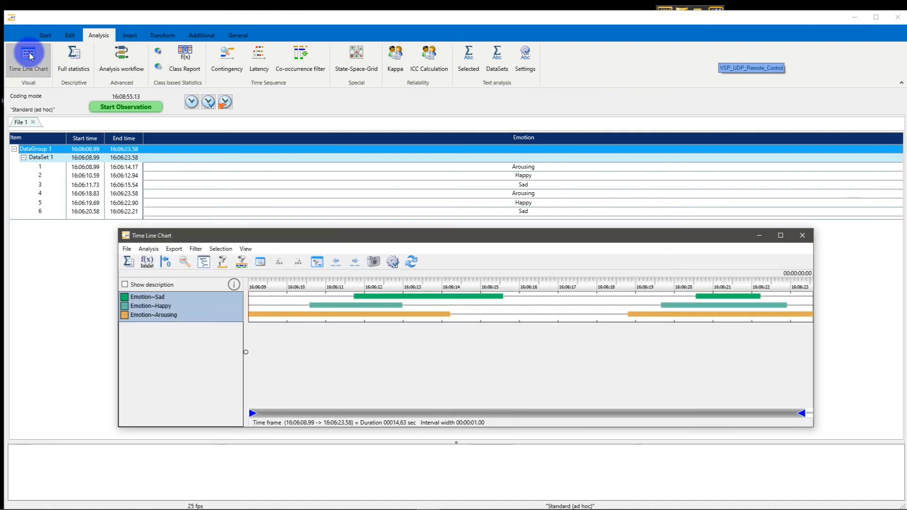